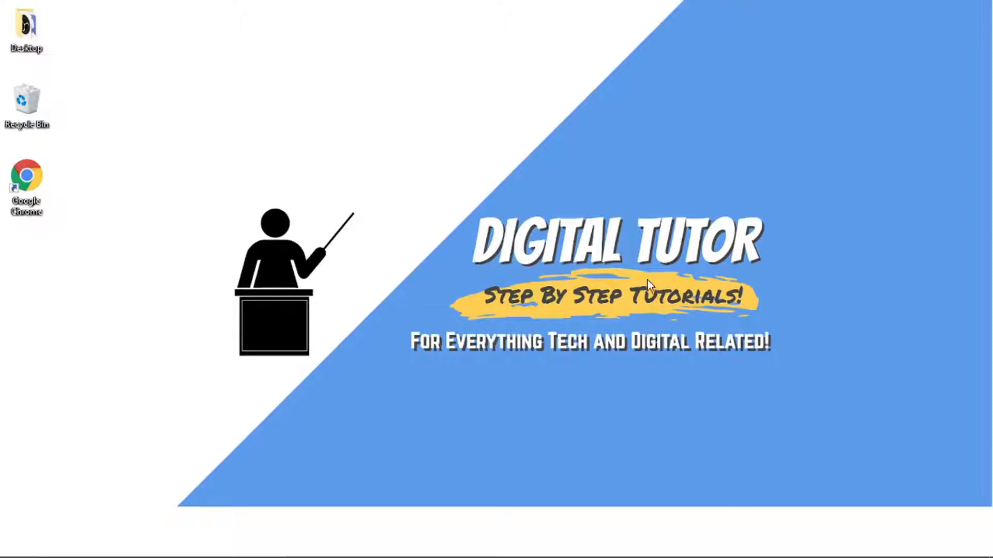
# Mark Wheelie Tanzania Riders, from the 'Bike life in Tanzania' video, as 'Don't recommend channel'
pyautogui.click(482, 544)
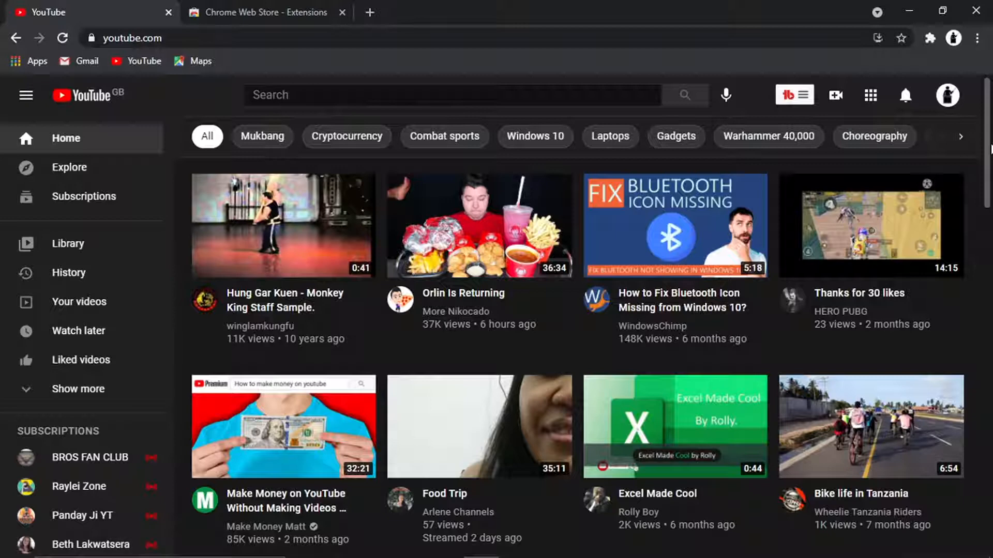
pyautogui.scroll(-3)
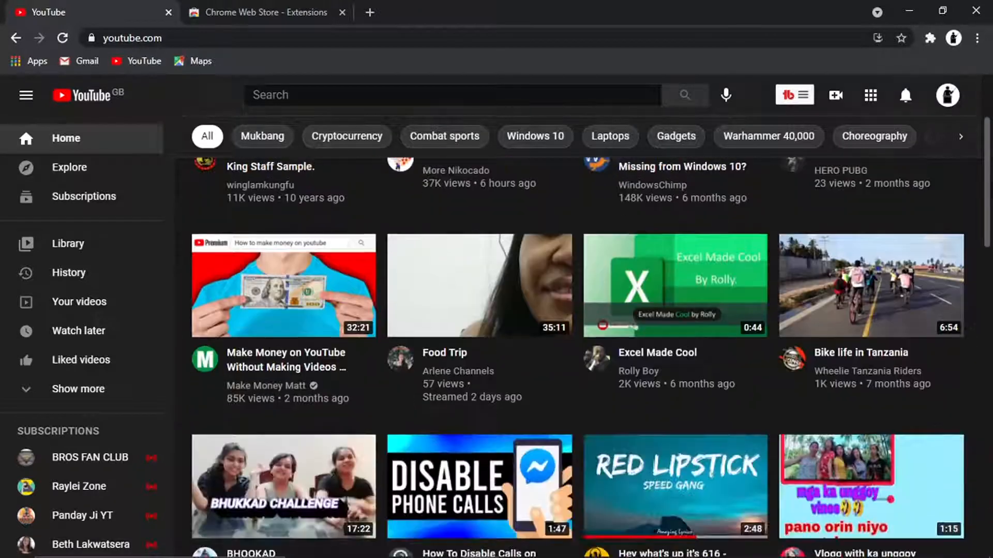
pyautogui.scroll(-3)
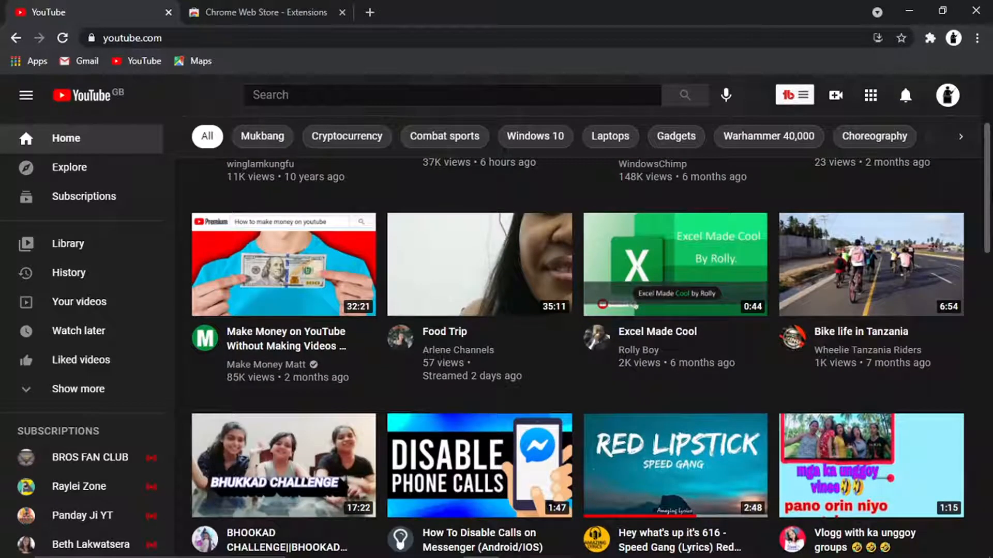
pyautogui.scroll(-3)
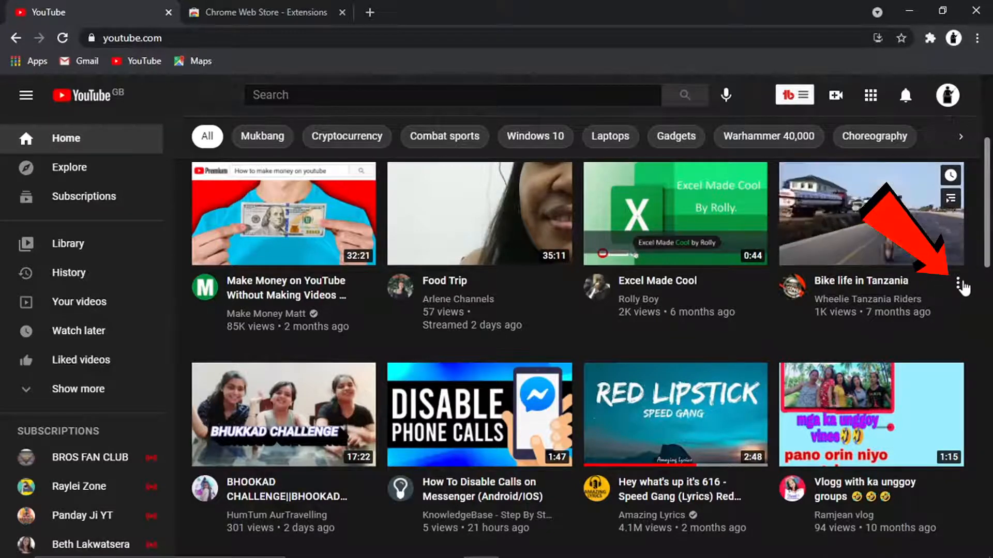
pyautogui.click(957, 282)
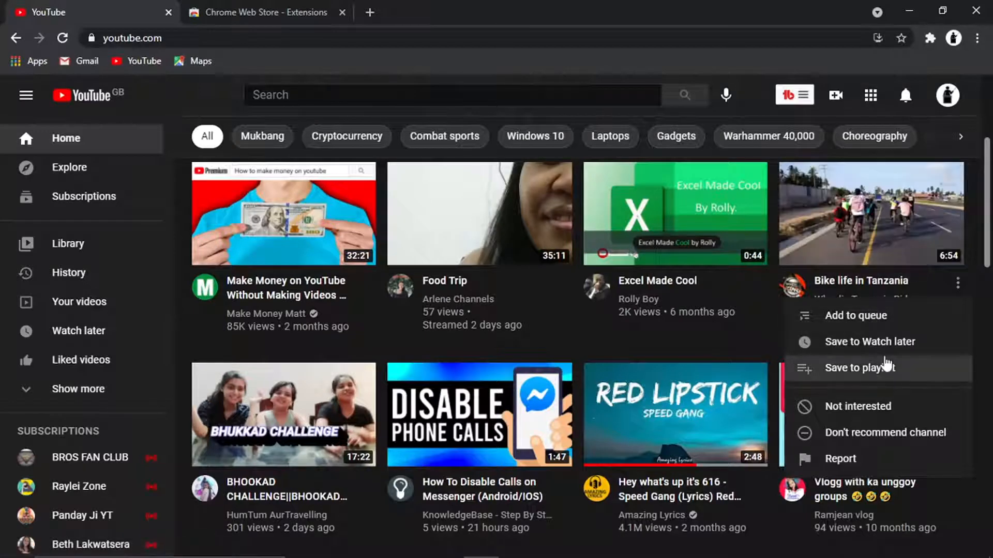
pyautogui.moveTo(885, 432)
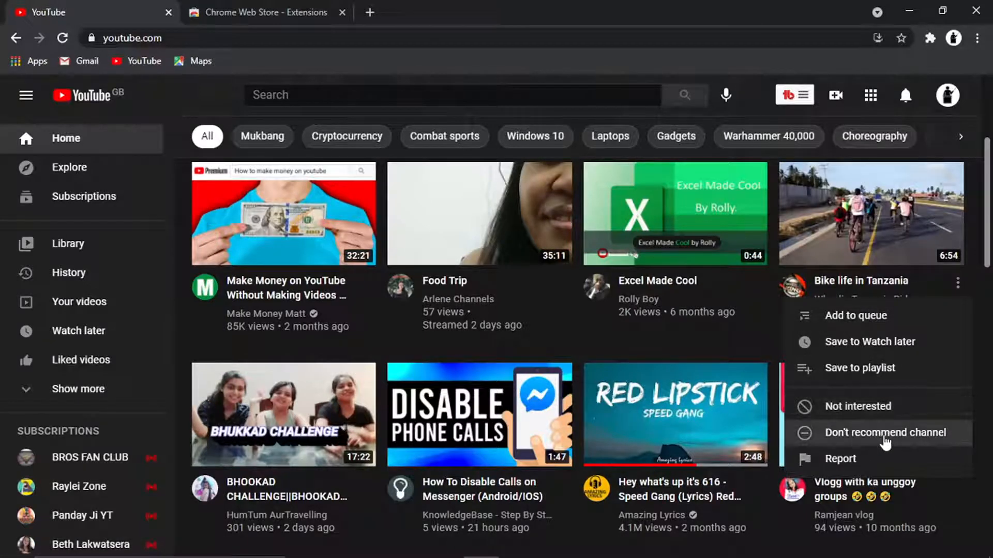
pyautogui.click(884, 432)
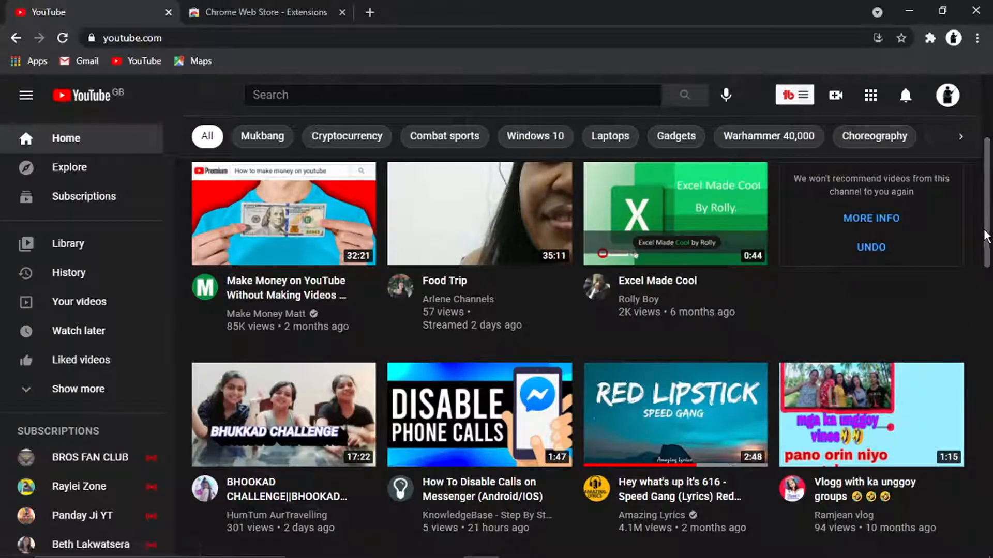
pyautogui.scroll(-3)
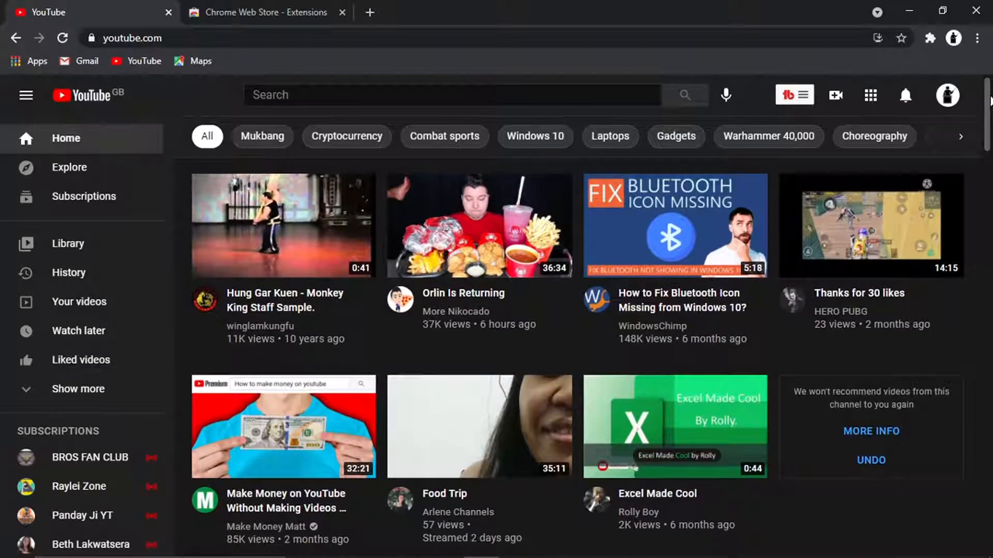
pyautogui.moveTo(582, 7)
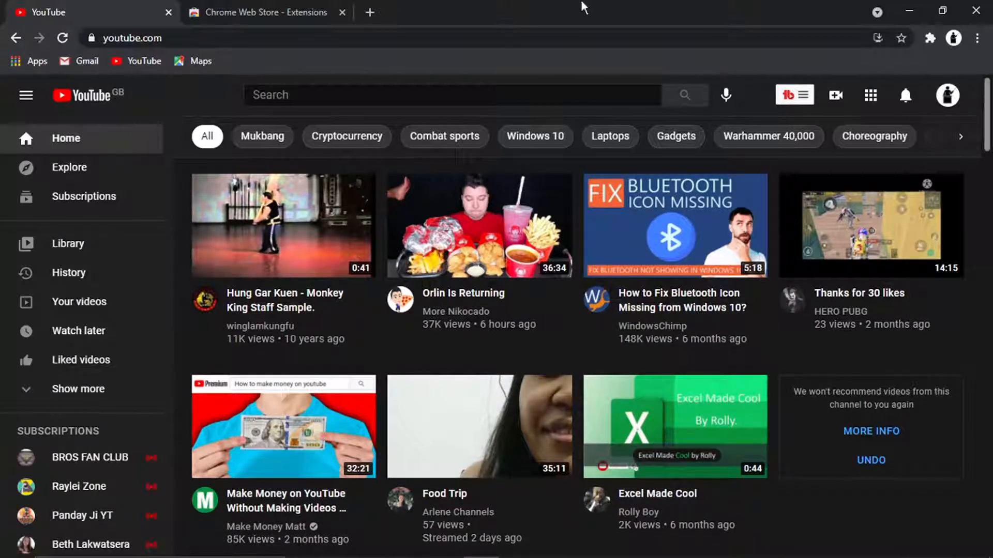
# Search the Chrome Web Store for 'youtube channel blocker' and open the Channel Blocker listing
pyautogui.click(266, 11)
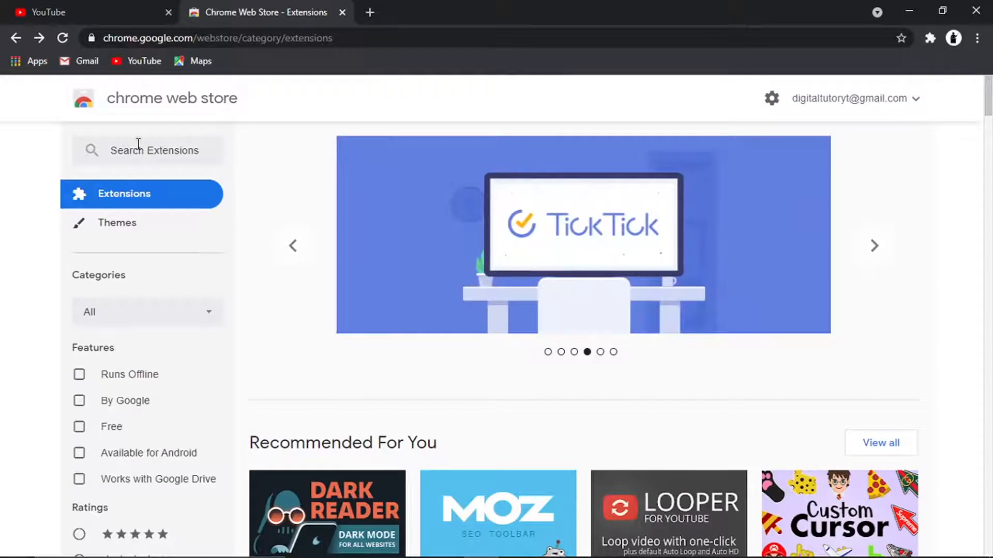
pyautogui.click(147, 150)
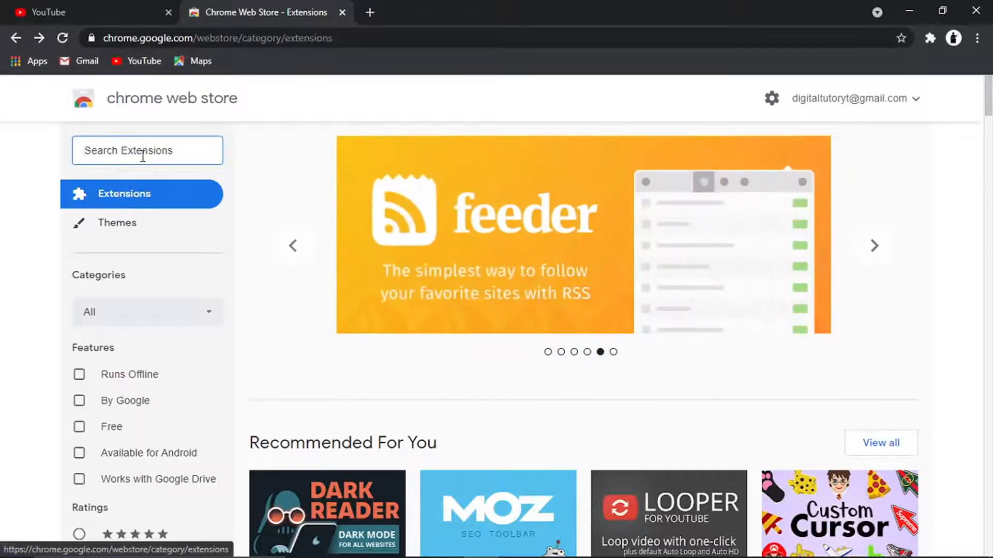
pyautogui.write('youtube channel blocke')
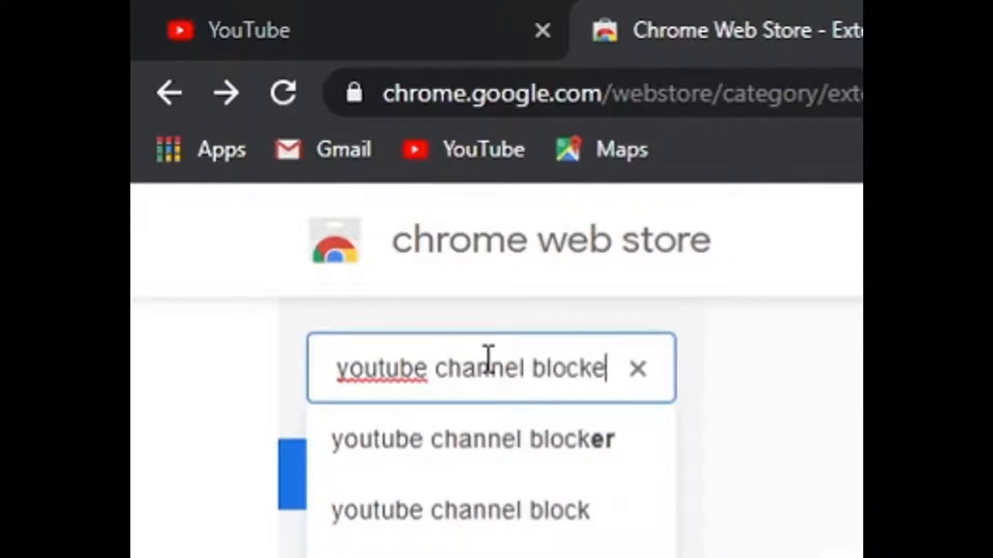
pyautogui.press('Enter')
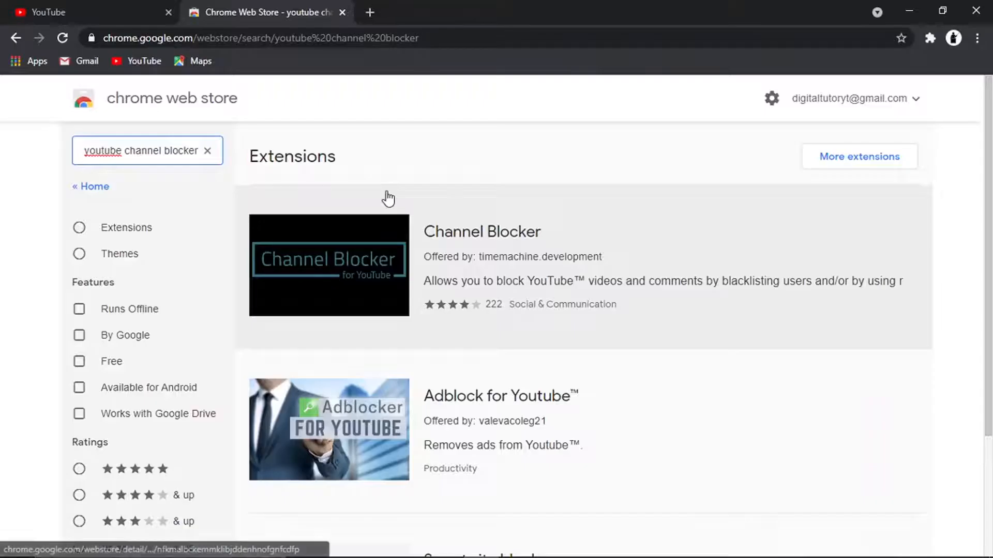
pyautogui.moveTo(488, 264)
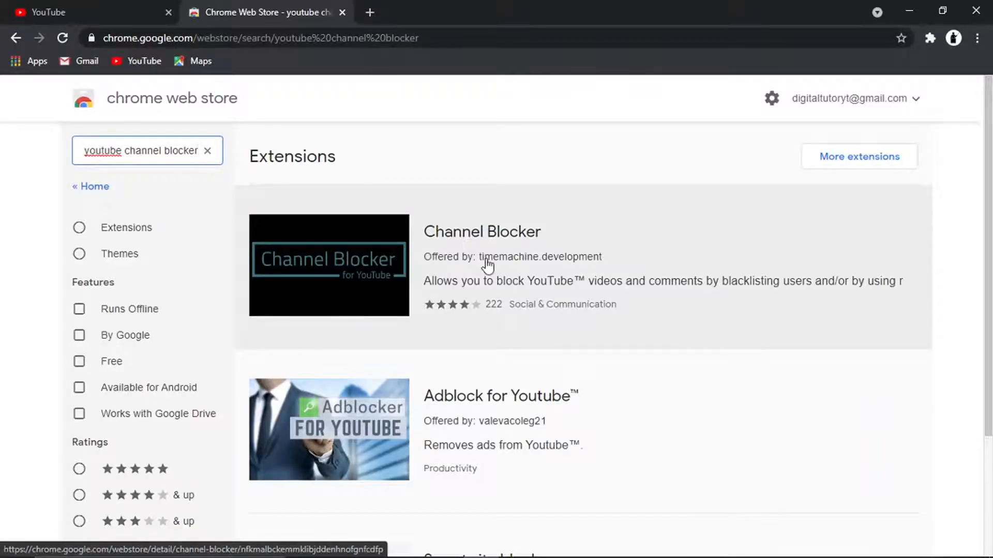
pyautogui.moveTo(476, 231)
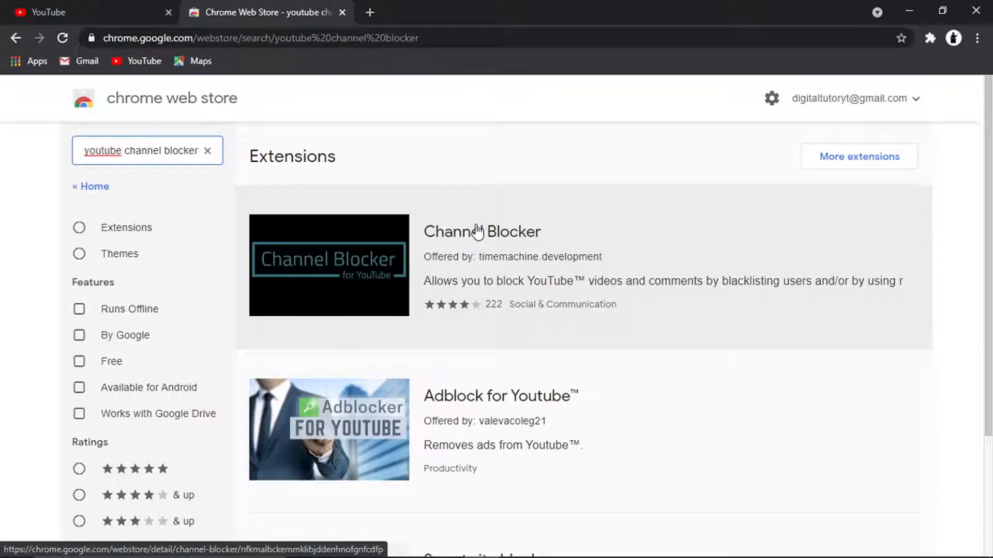
pyautogui.click(481, 231)
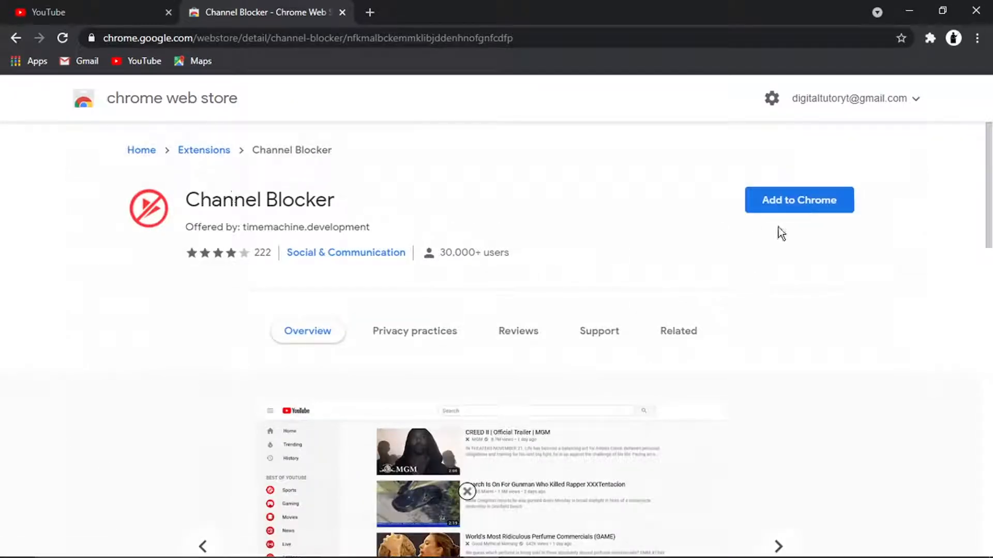
# Add the Channel Blocker extension to Chrome and go back to the YouTube tab
pyautogui.click(799, 200)
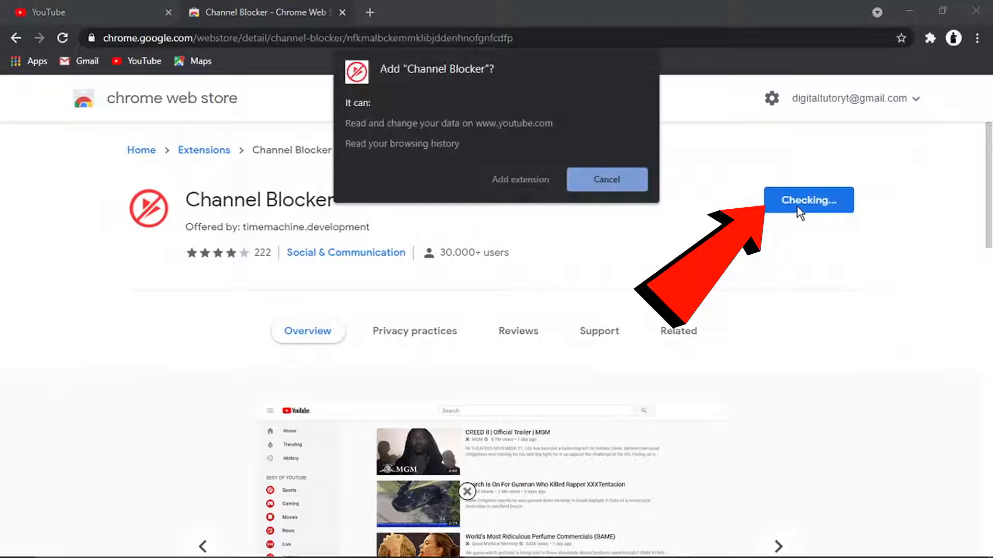
pyautogui.click(605, 179)
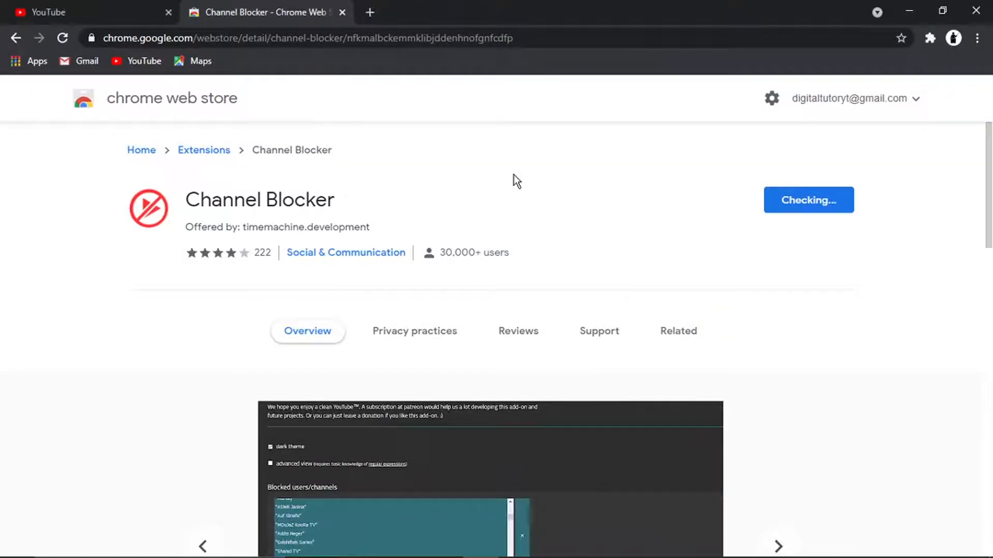
pyautogui.click(808, 200)
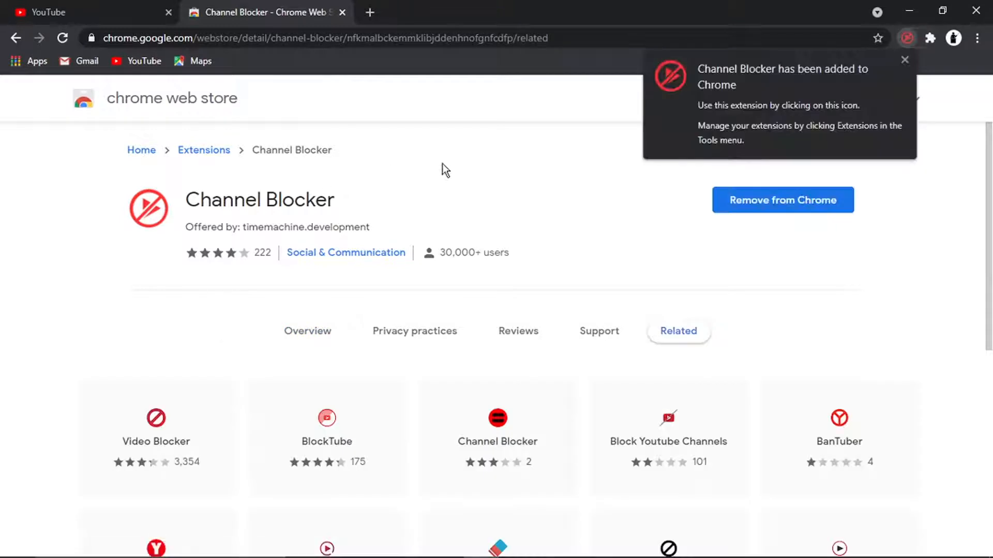
pyautogui.moveTo(528, 114)
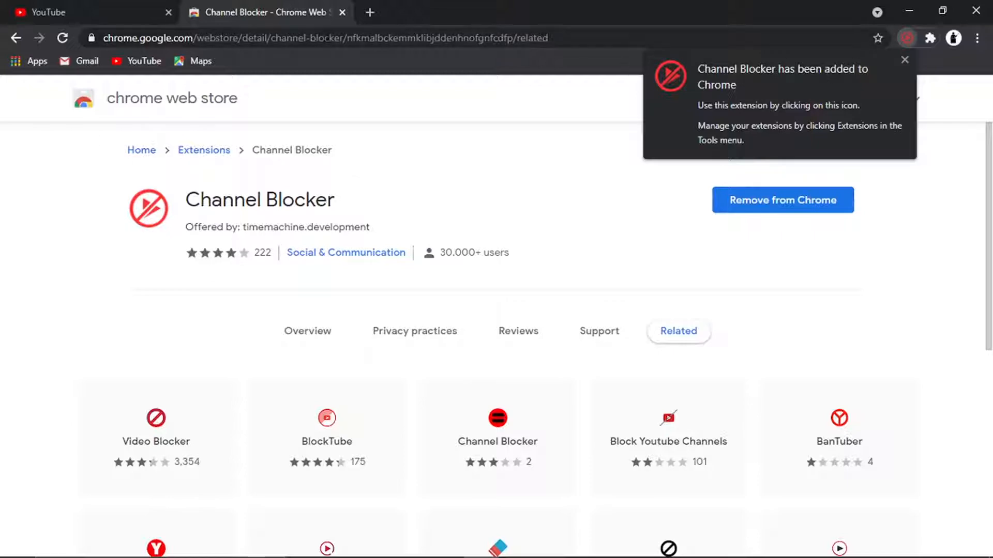
pyautogui.click(82, 12)
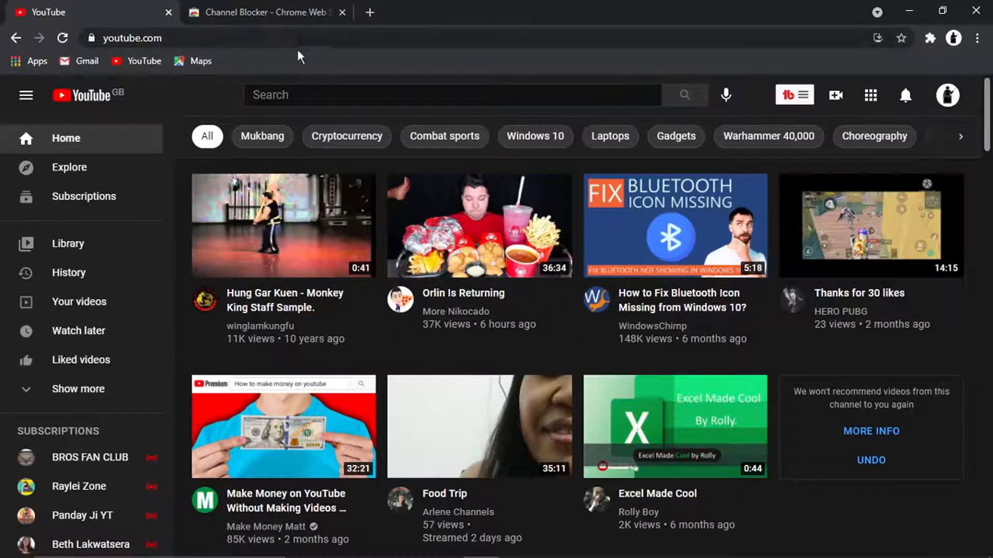
# Reload the YouTube home feed and scroll through videos showing Channel Blocker's block marks
pyautogui.click(158, 38)
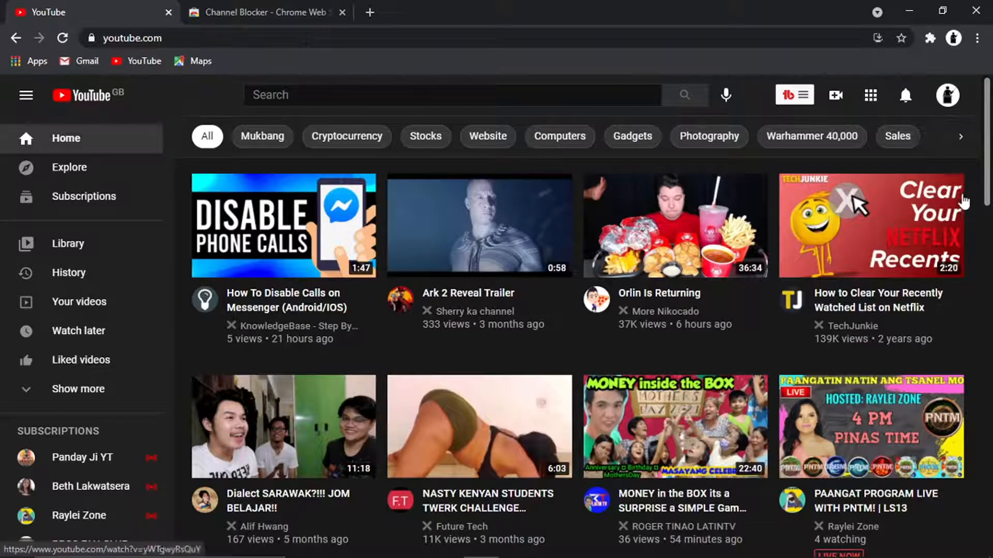
pyautogui.scroll(-3)
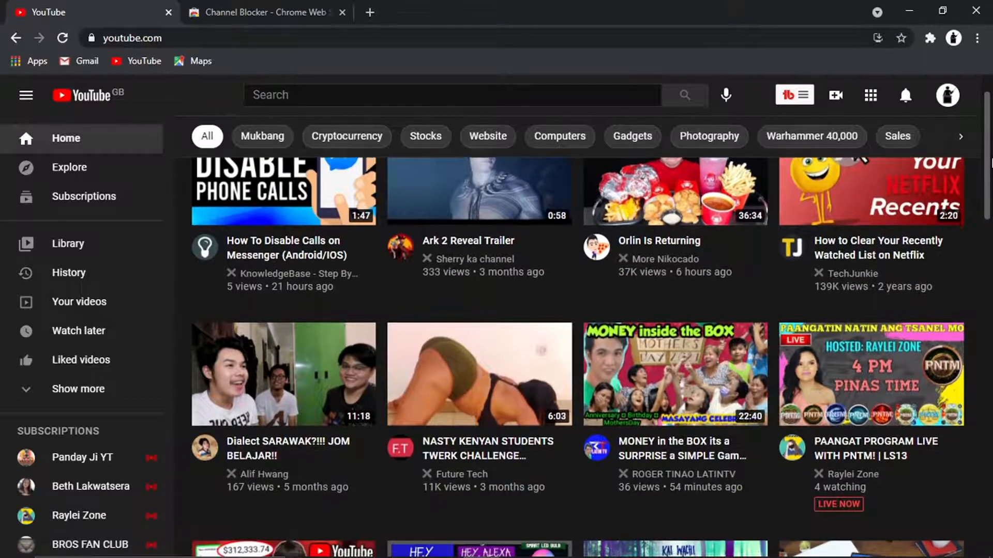
pyautogui.scroll(-3)
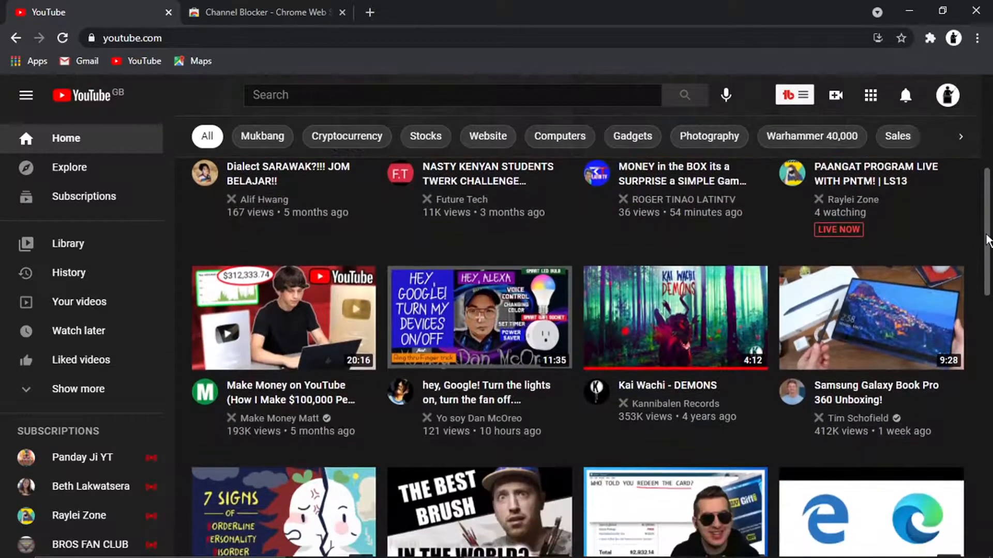
pyautogui.scroll(-3)
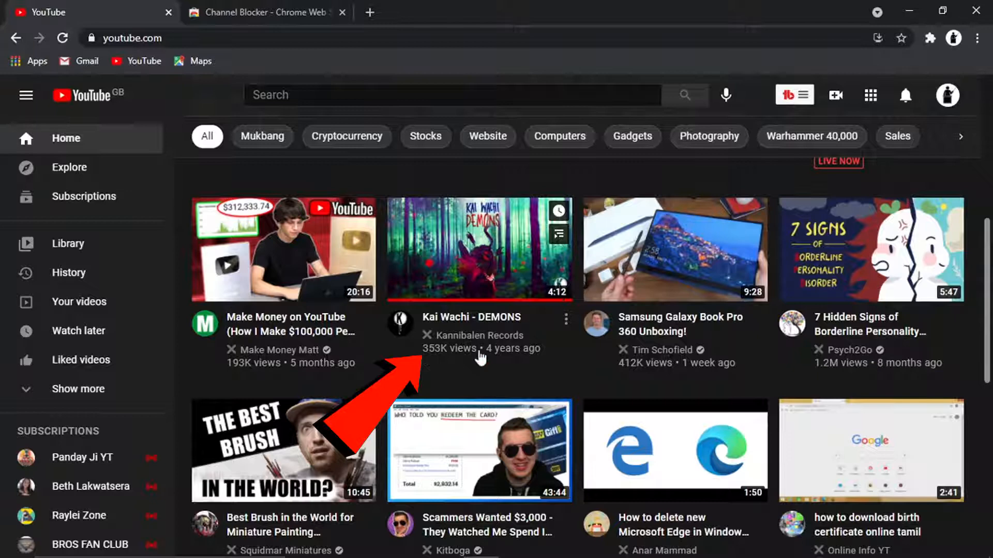
pyautogui.scroll(-3)
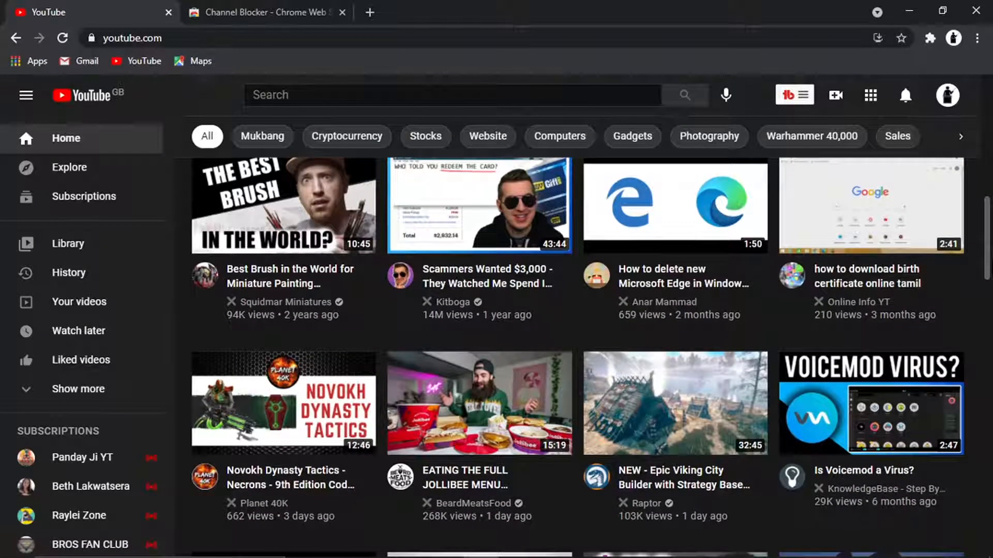
pyautogui.moveTo(626, 311)
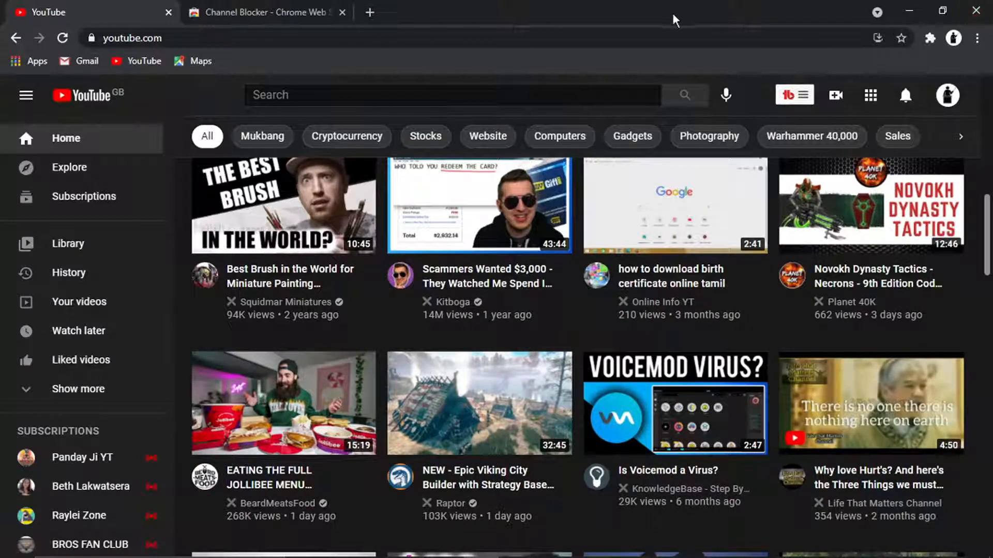
# Open Channel Blocker's configuration from the Extensions menu to view the blocked channels
pyautogui.click(930, 37)
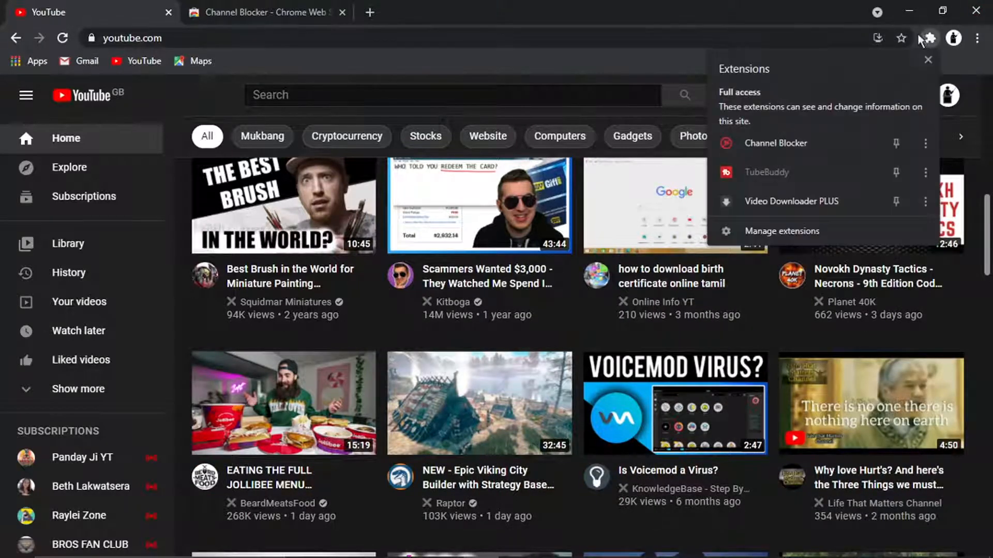
pyautogui.click(774, 143)
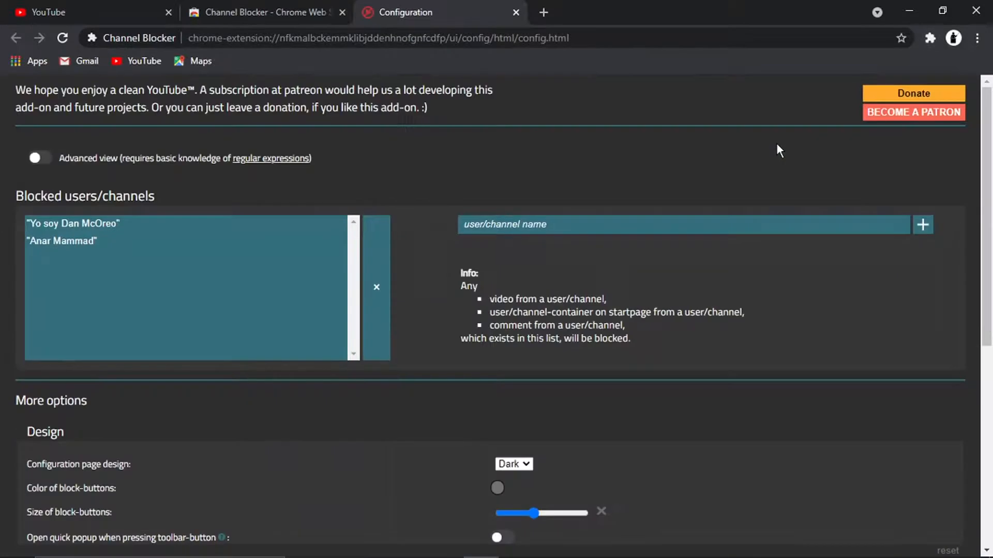
pyautogui.moveTo(62, 249)
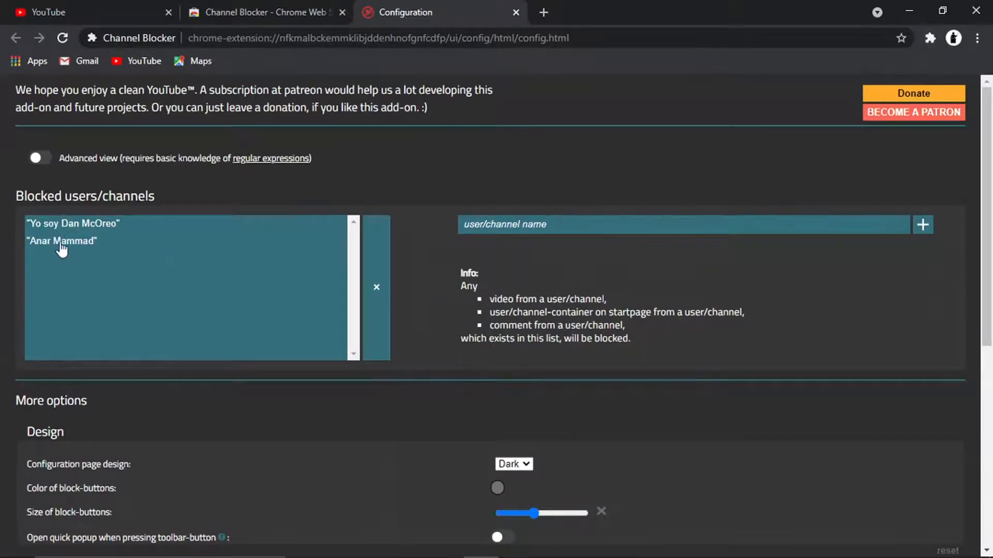
pyautogui.moveTo(89, 240)
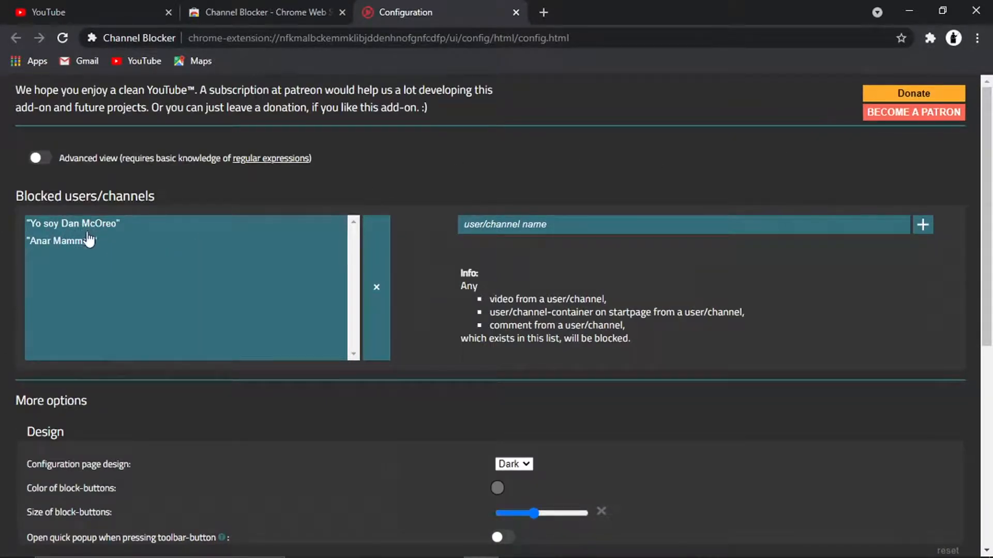